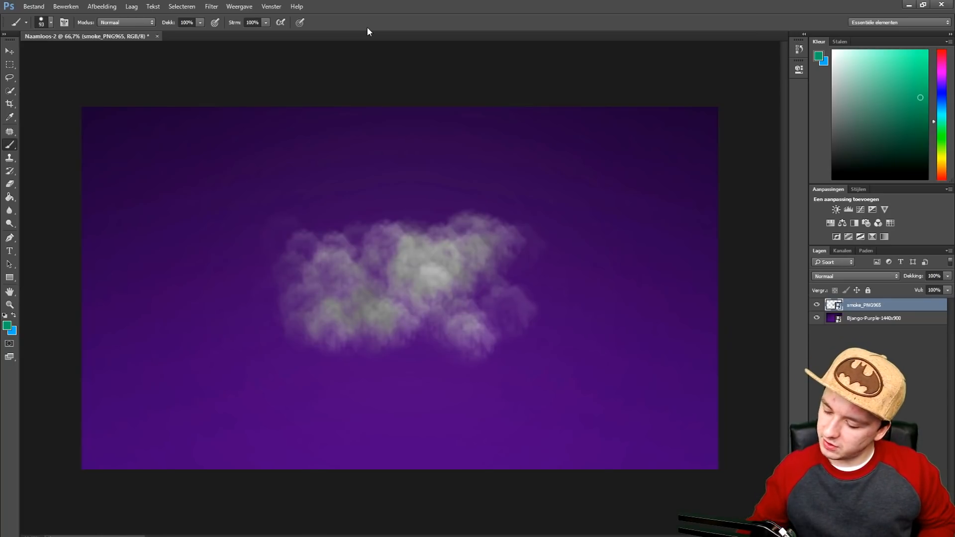
- Start Free Transform (Vrije transformatie) on the smoke_PNG965 layer from the Edit menu
click(66, 7)
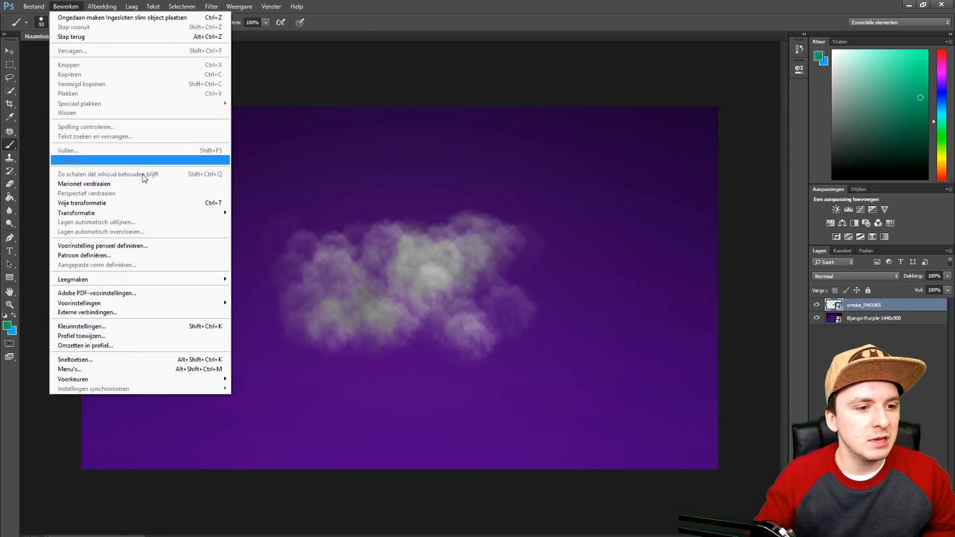
click(80, 203)
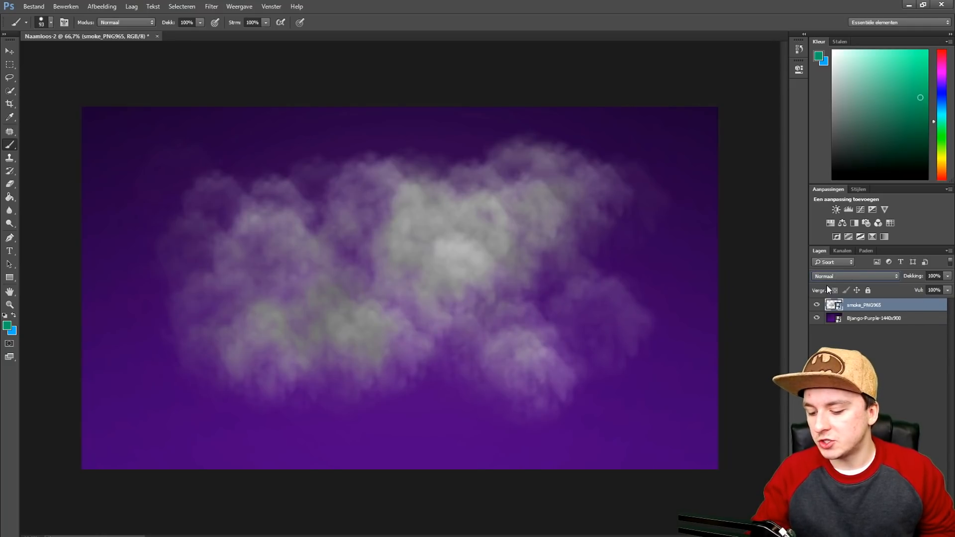
click(852, 276)
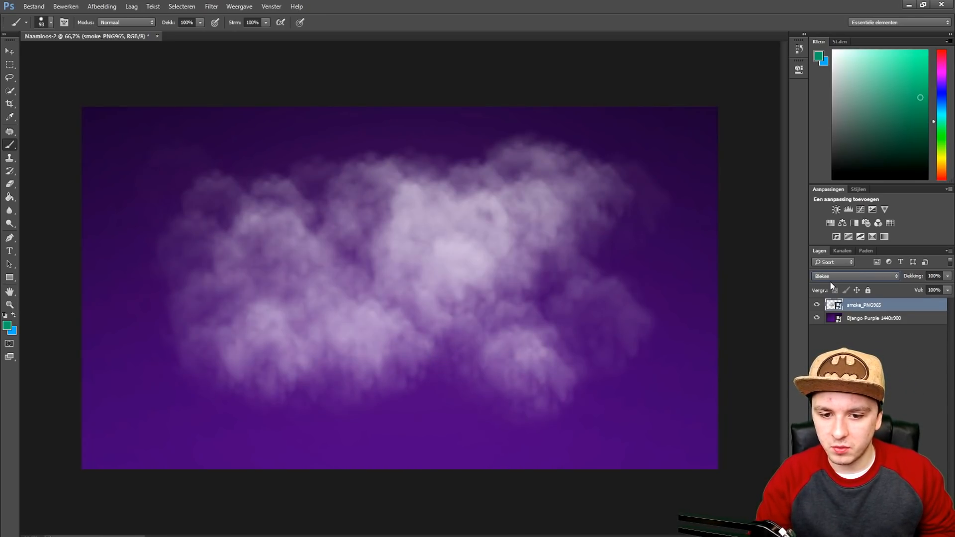
click(855, 276)
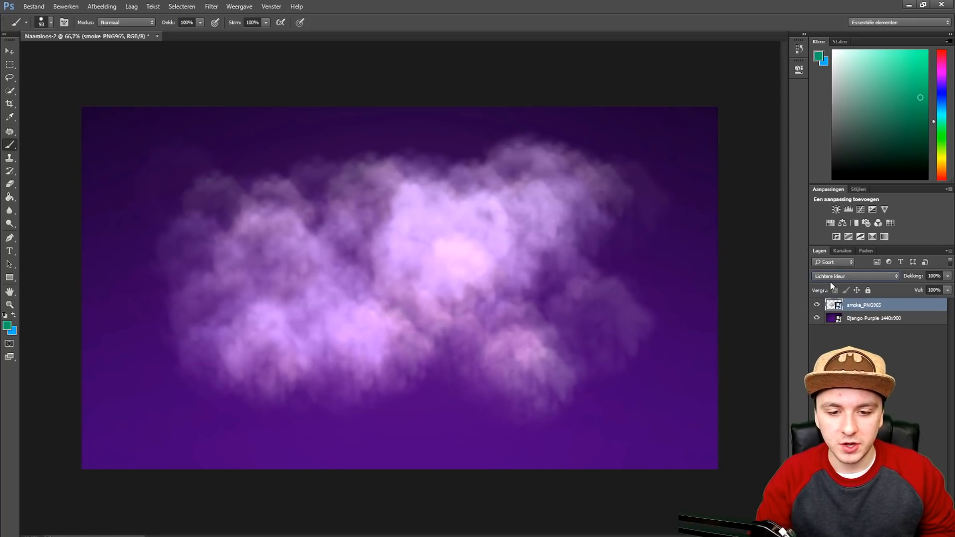
click(852, 276)
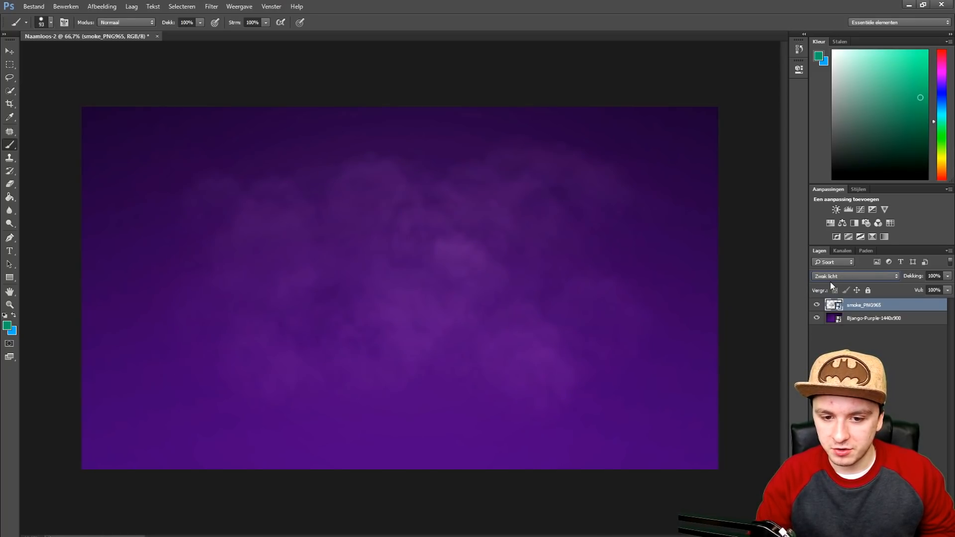
click(852, 275)
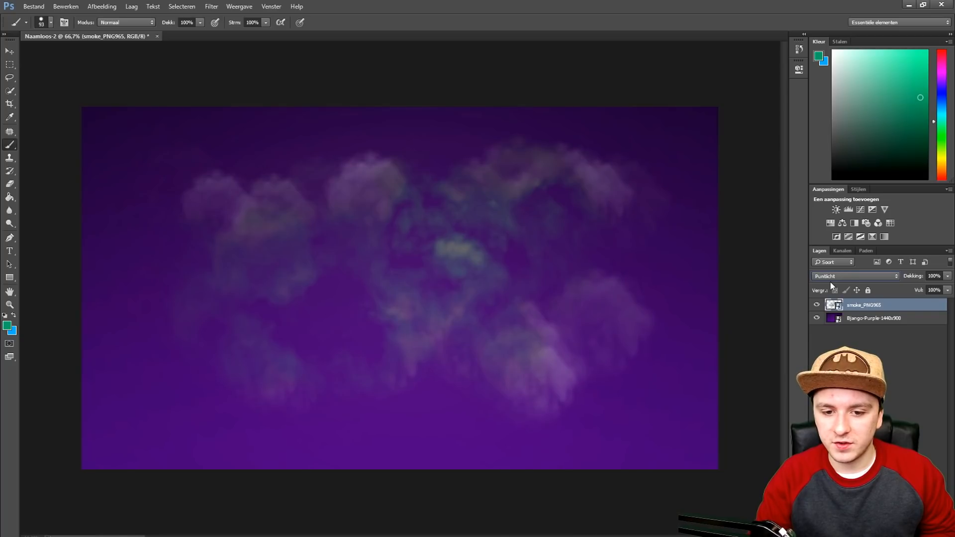
click(853, 275)
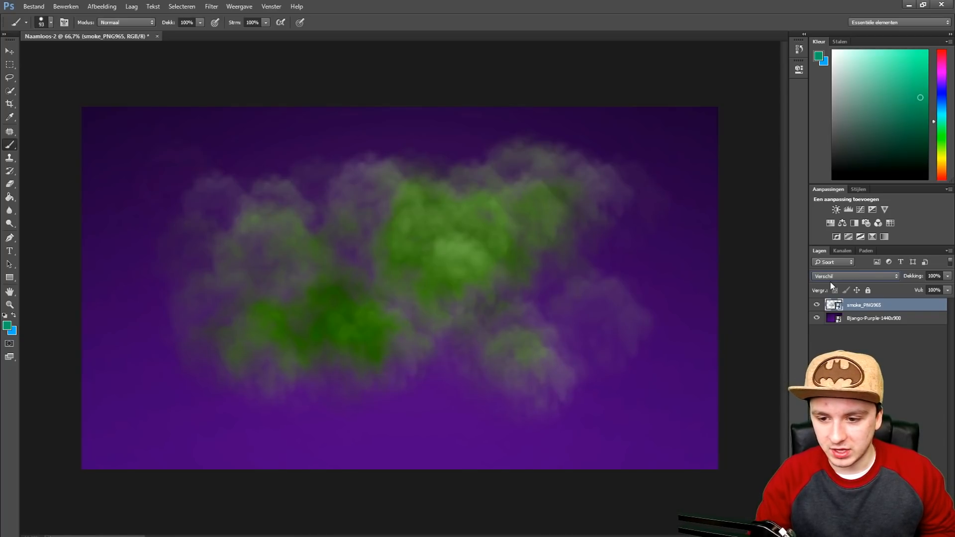
click(853, 276)
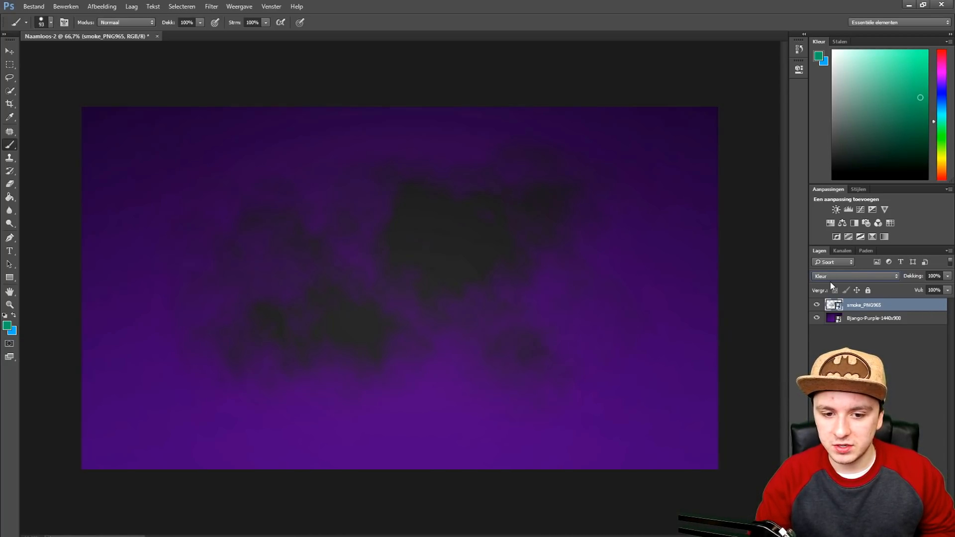
click(856, 275)
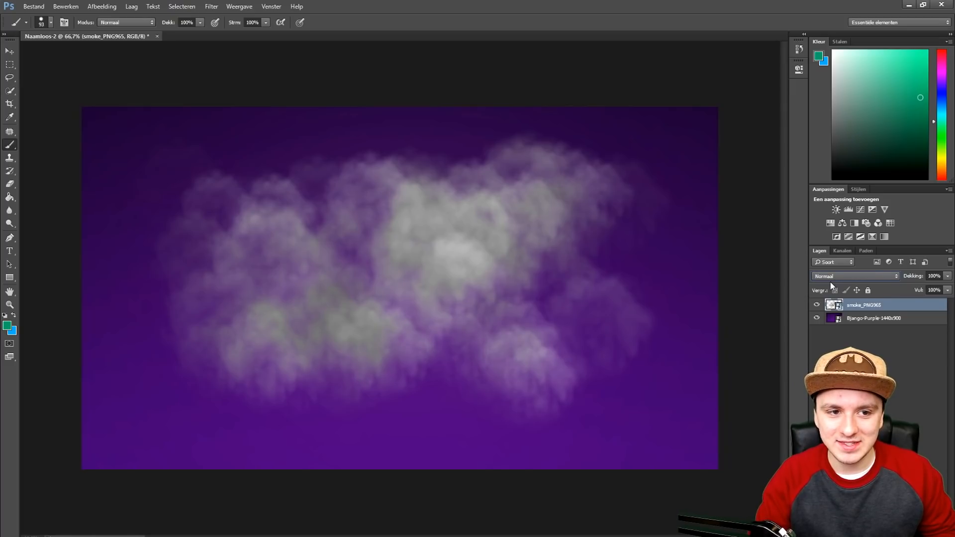
- Cycle the smoke layer through multiply, darker color, lighten and screen blend modes
click(852, 275)
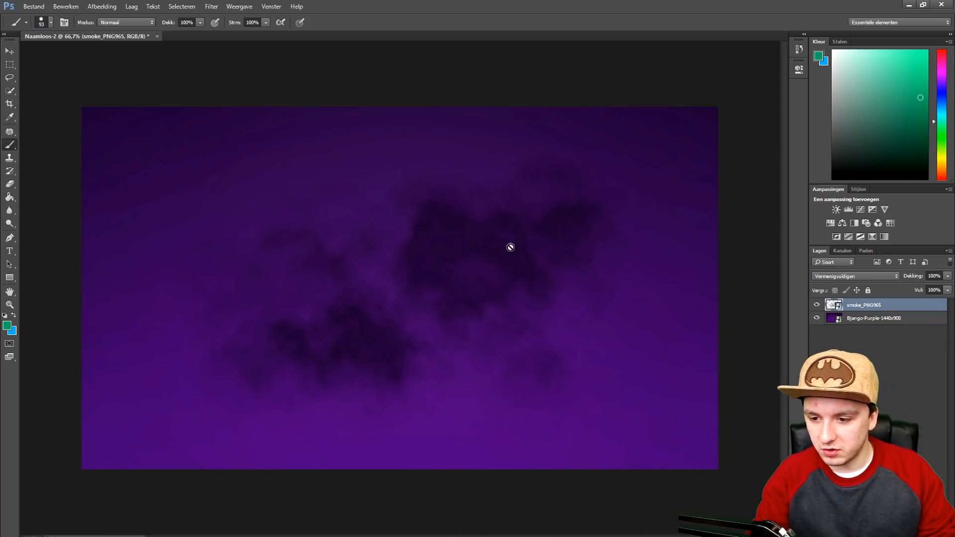
click(853, 276)
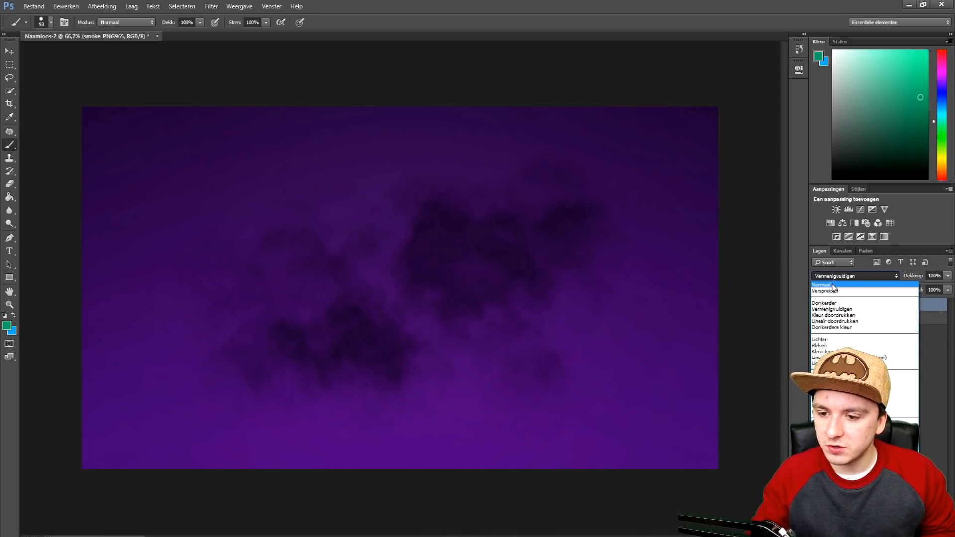
click(832, 301)
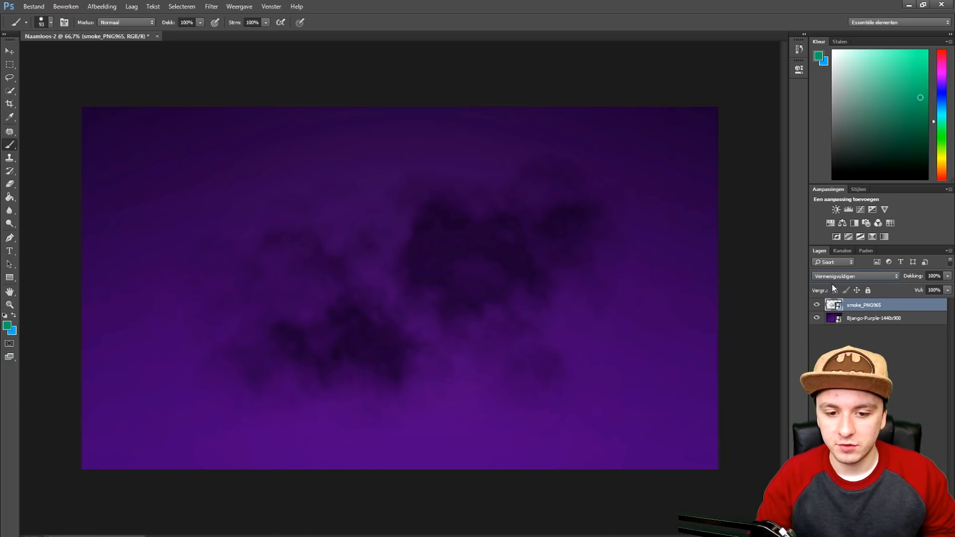
click(854, 276)
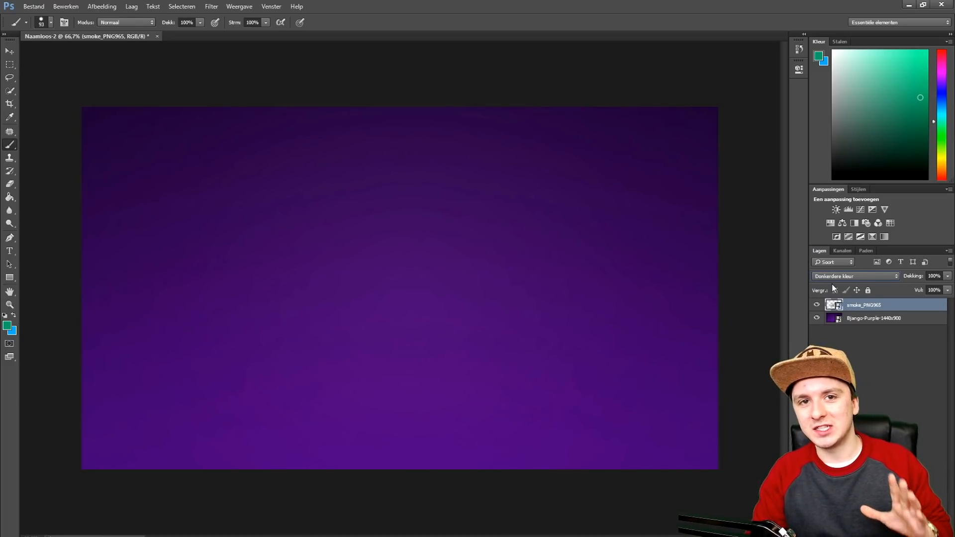
click(854, 275)
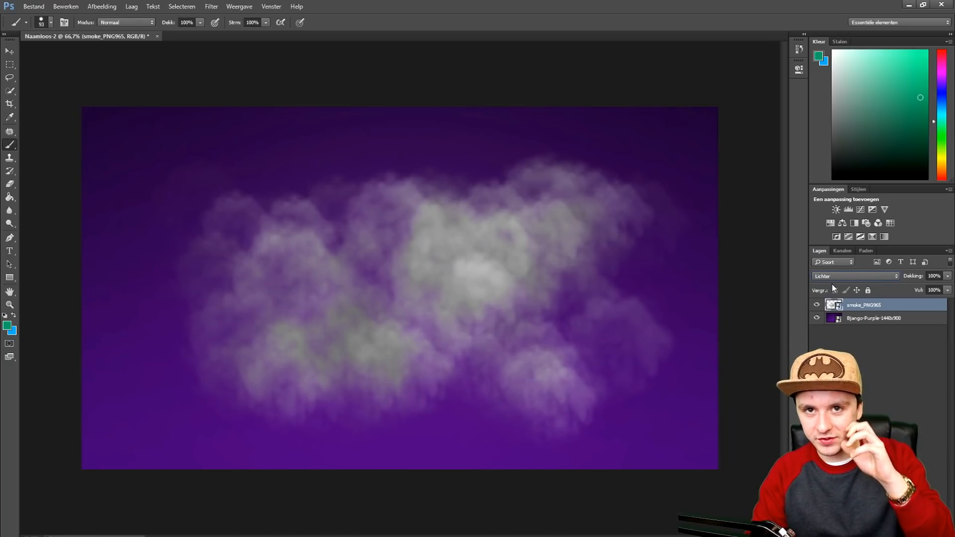
click(854, 276)
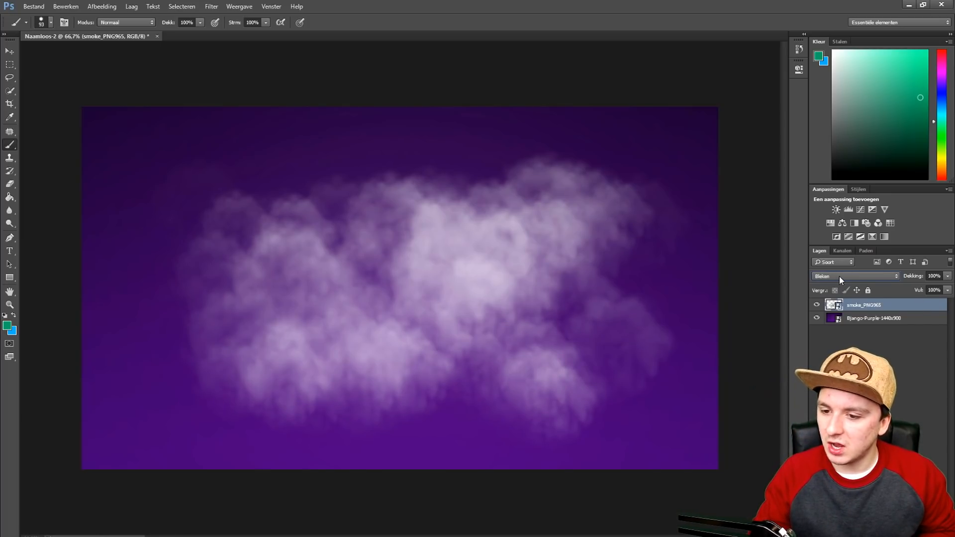
- Try linear dodge, vivid light, exclusion and color (Kleur), then set the smoke layer back to Normaal
click(852, 275)
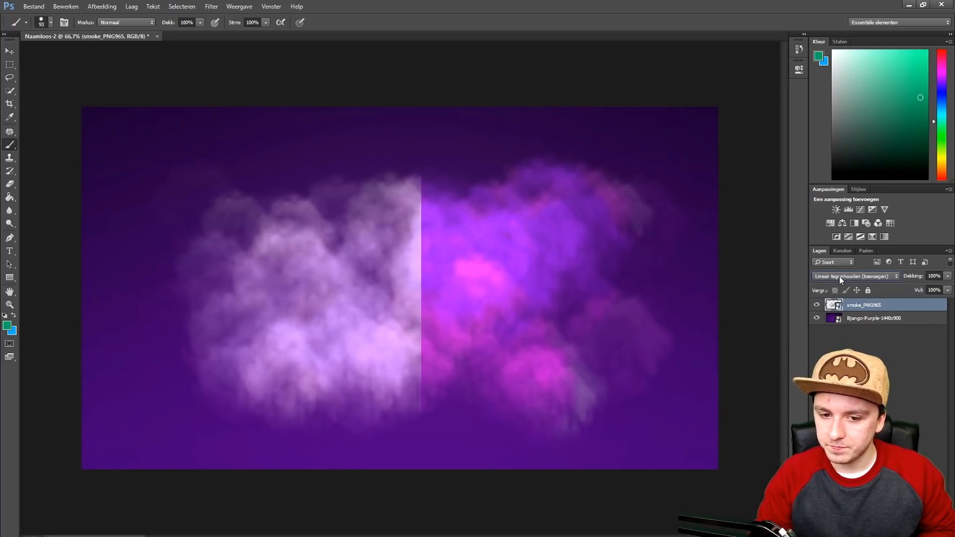
click(853, 276)
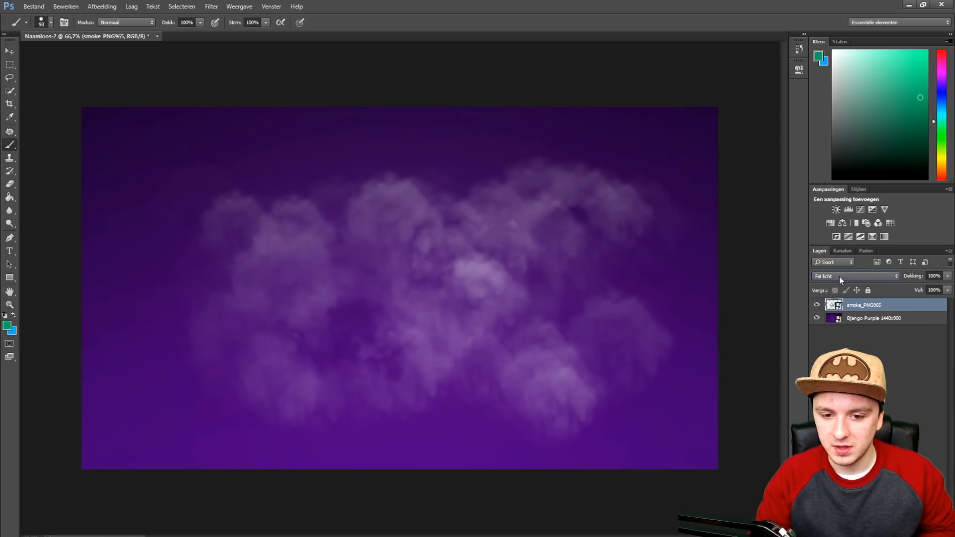
click(856, 276)
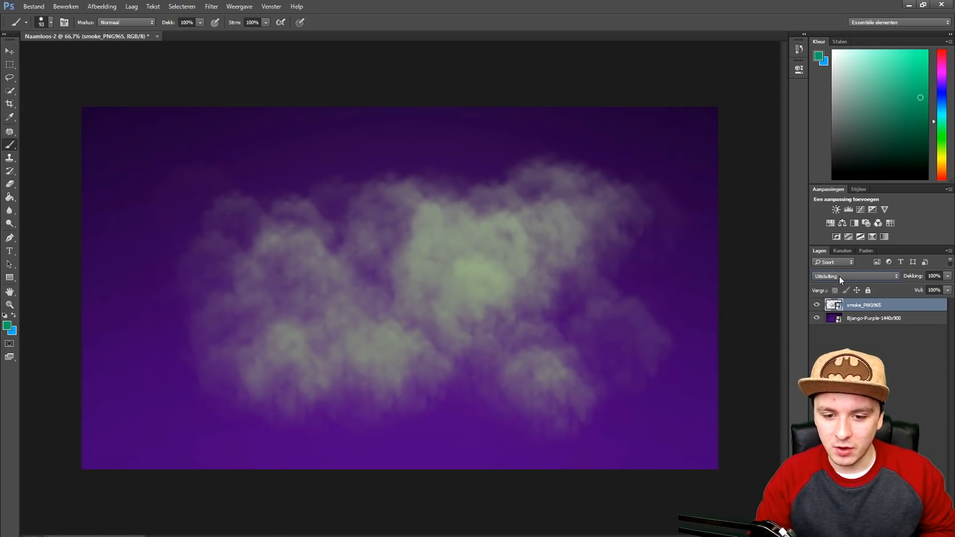
click(855, 276)
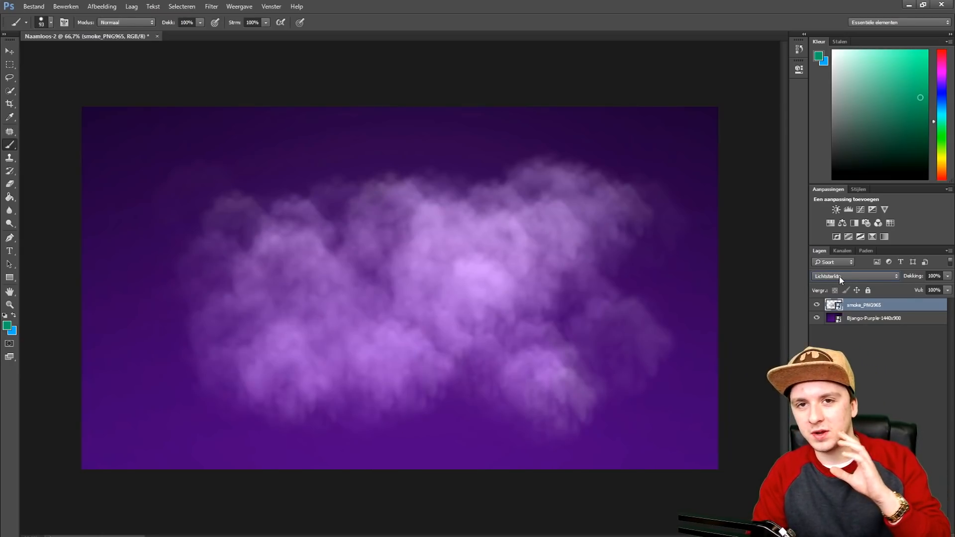
click(853, 275)
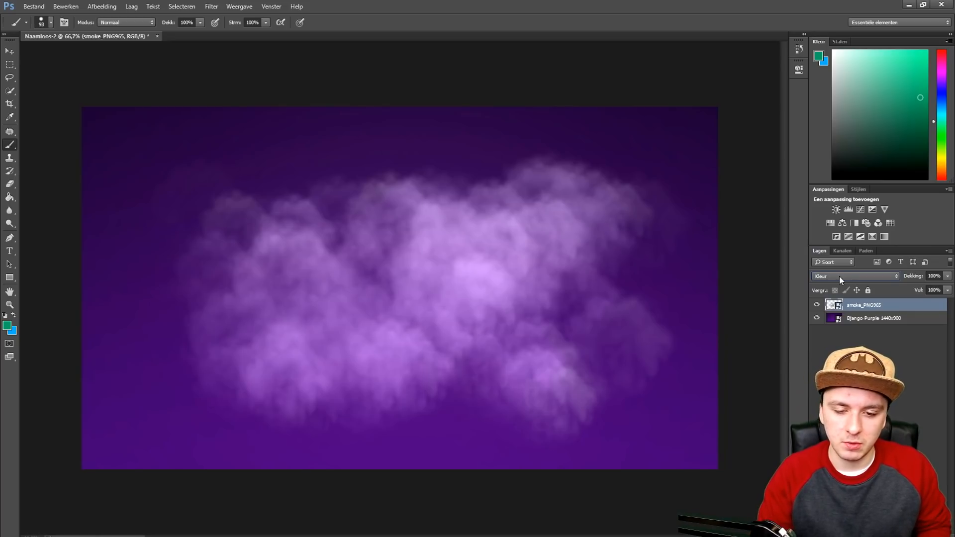
click(852, 276)
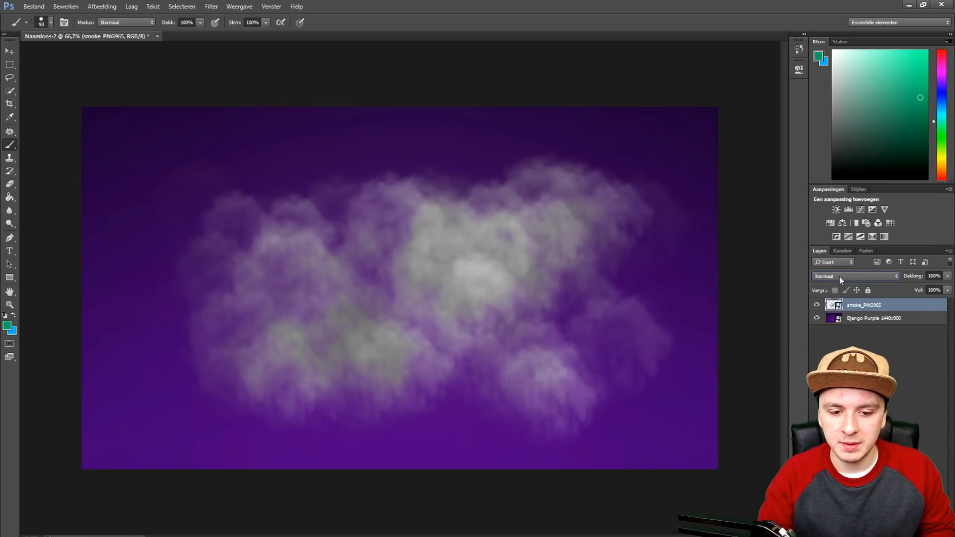
- Compare multiply, lighten, screen and lighter color blends on the smoke layer
click(855, 275)
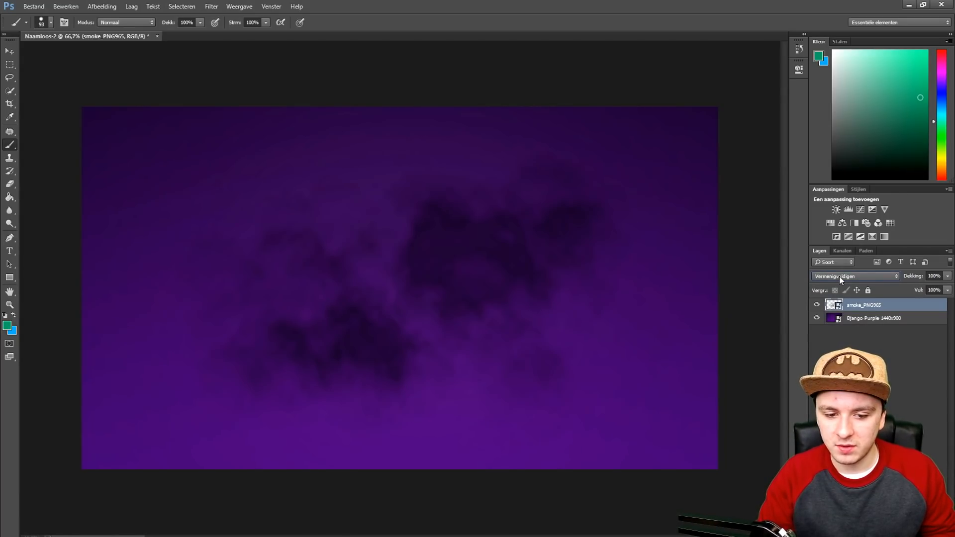
click(856, 276)
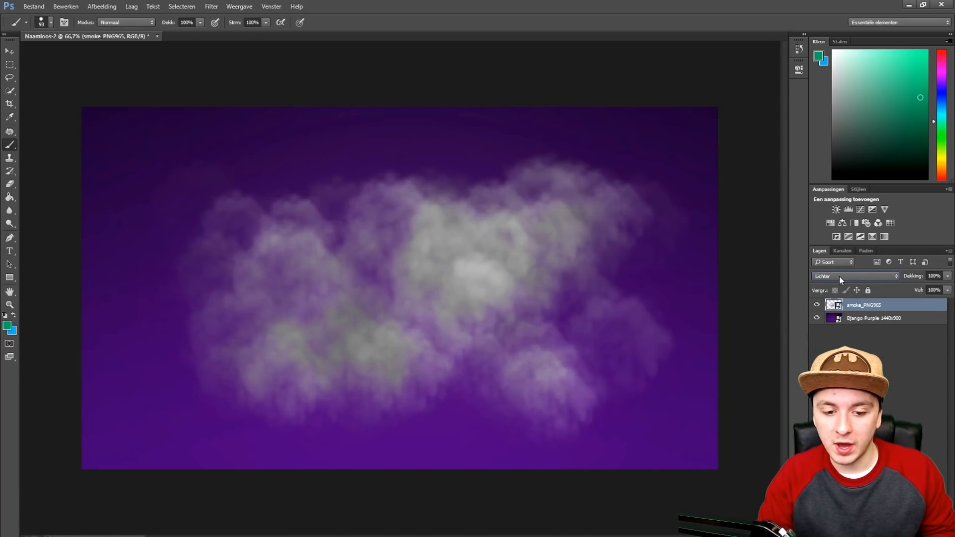
click(855, 276)
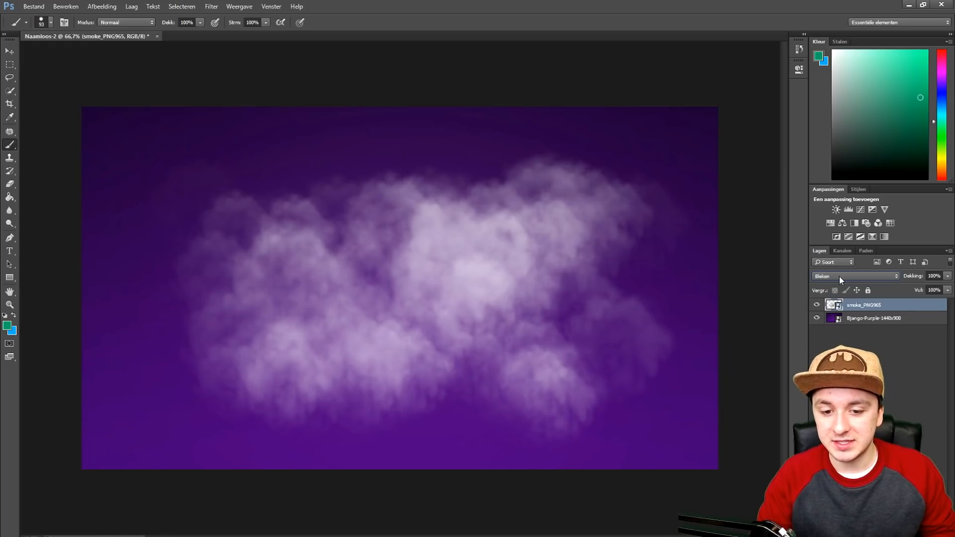
click(852, 276)
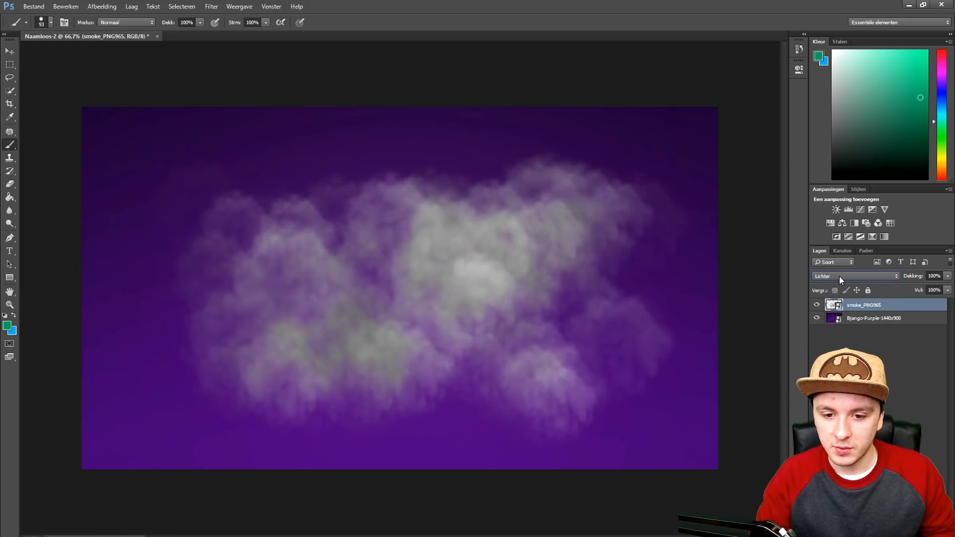
click(852, 276)
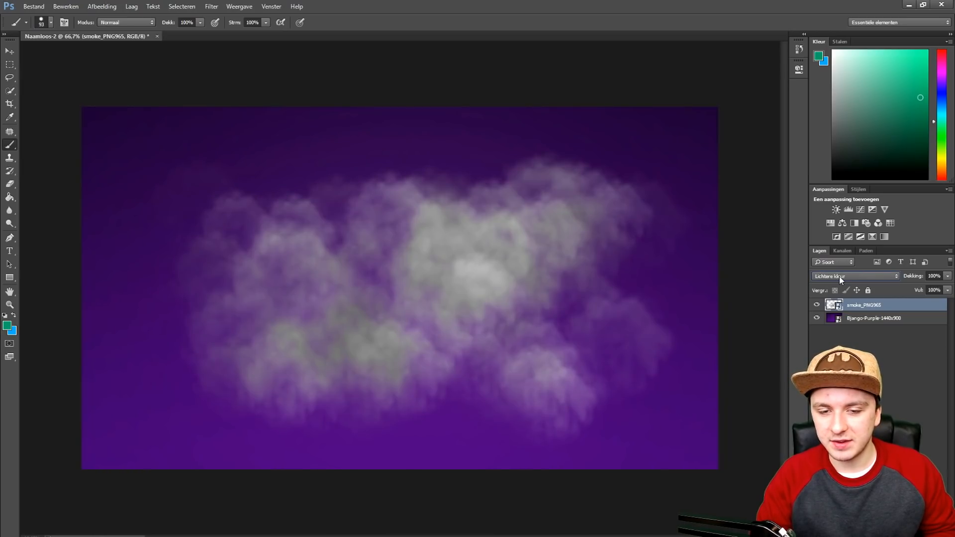
- Test color dodge and color burn, then settle on Lineair tegenhouden (toevoegen) for pink-white glowing smoke
click(853, 276)
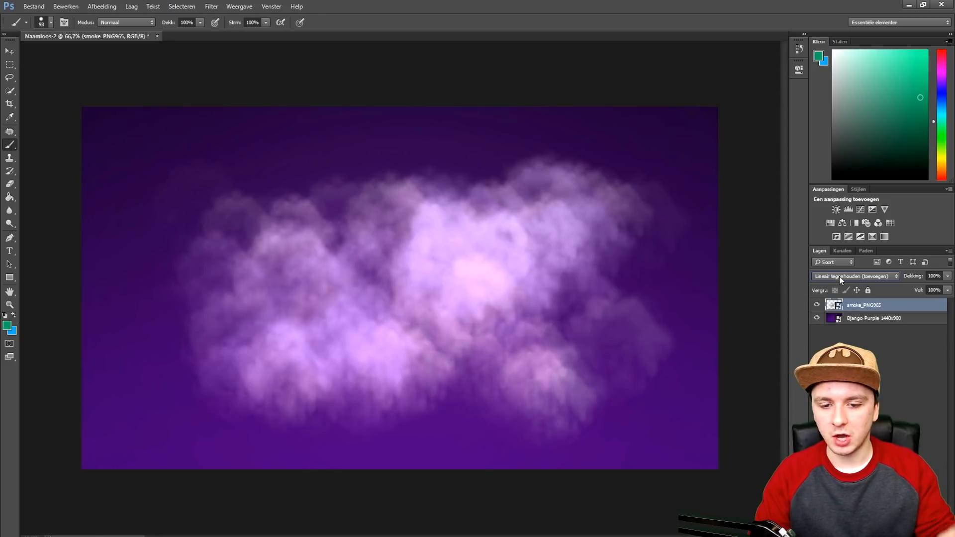
click(852, 276)
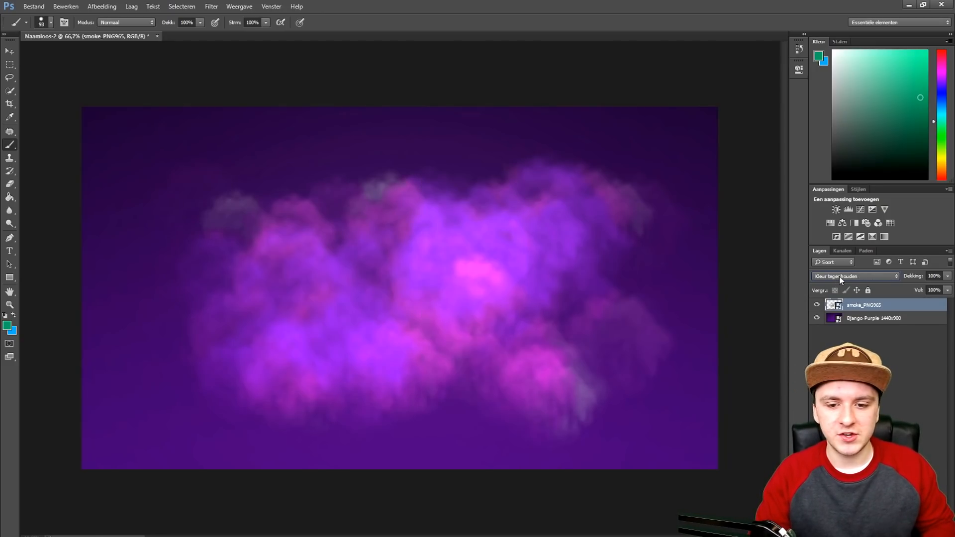
click(852, 275)
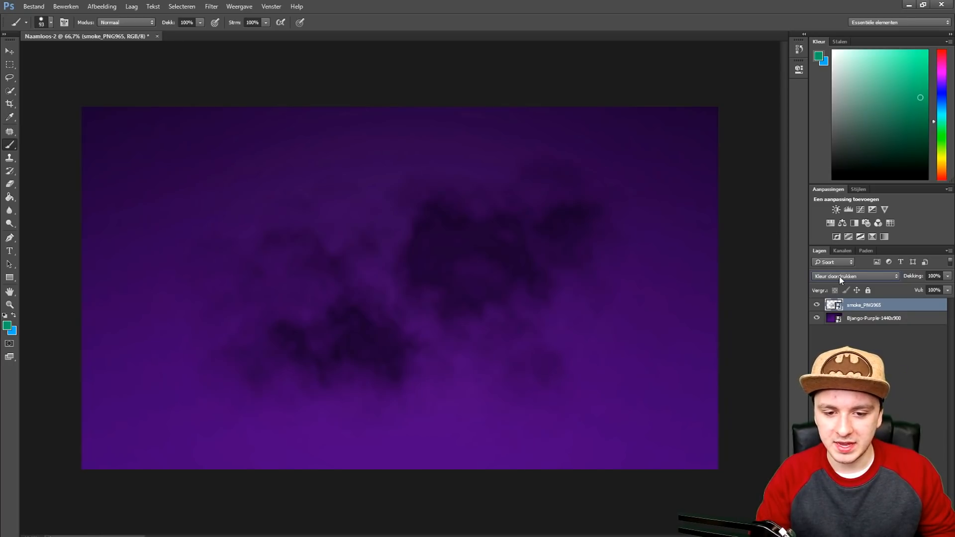
click(853, 276)
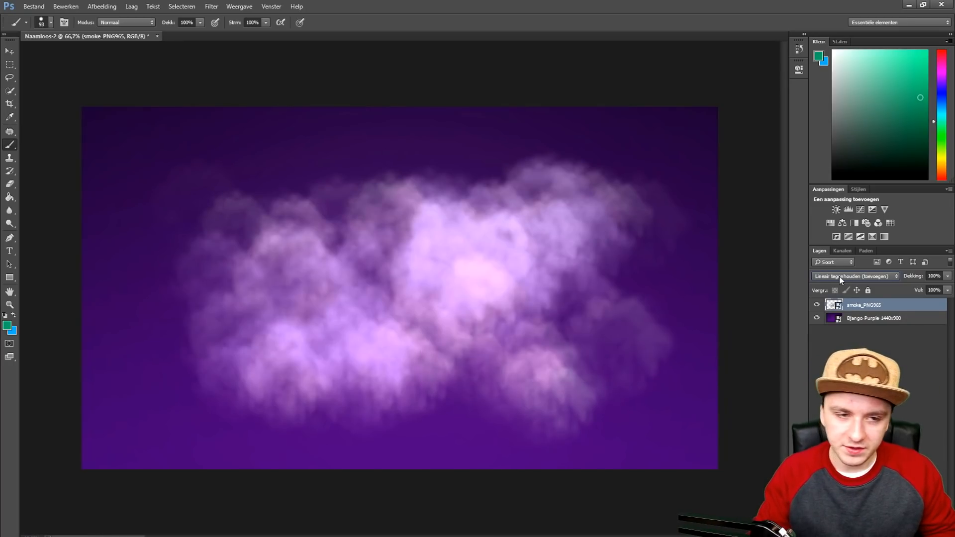
key(ctrl+t)
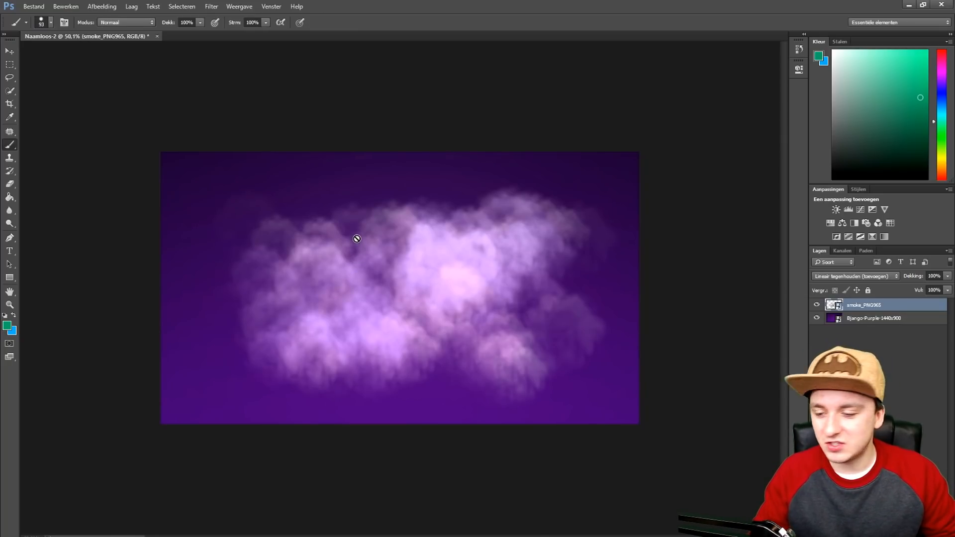
mouse_move(370, 126)
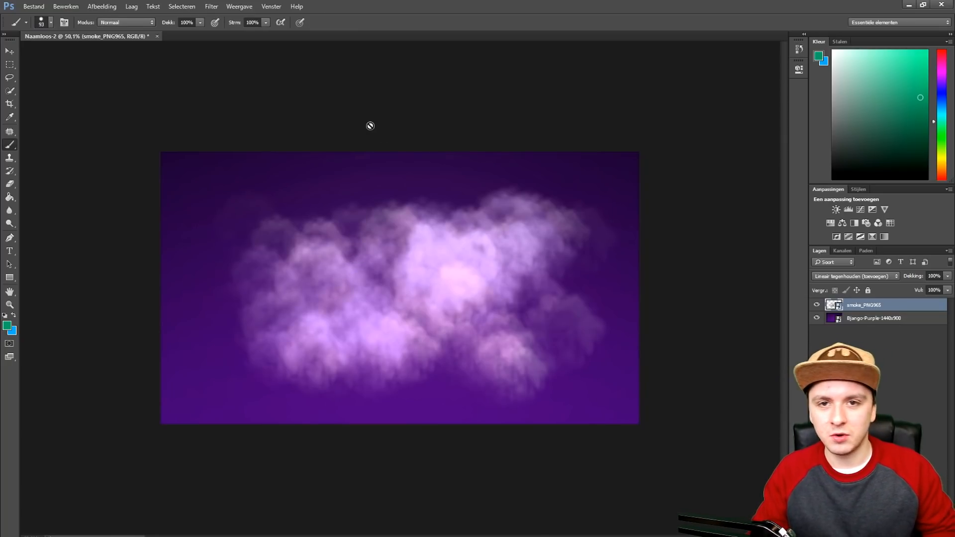
mouse_move(347, 134)
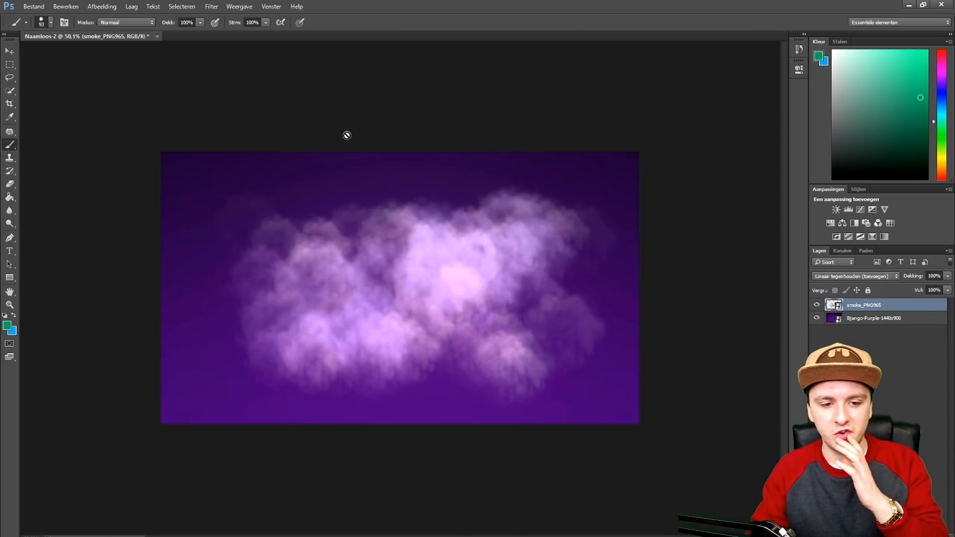
mouse_move(326, 135)
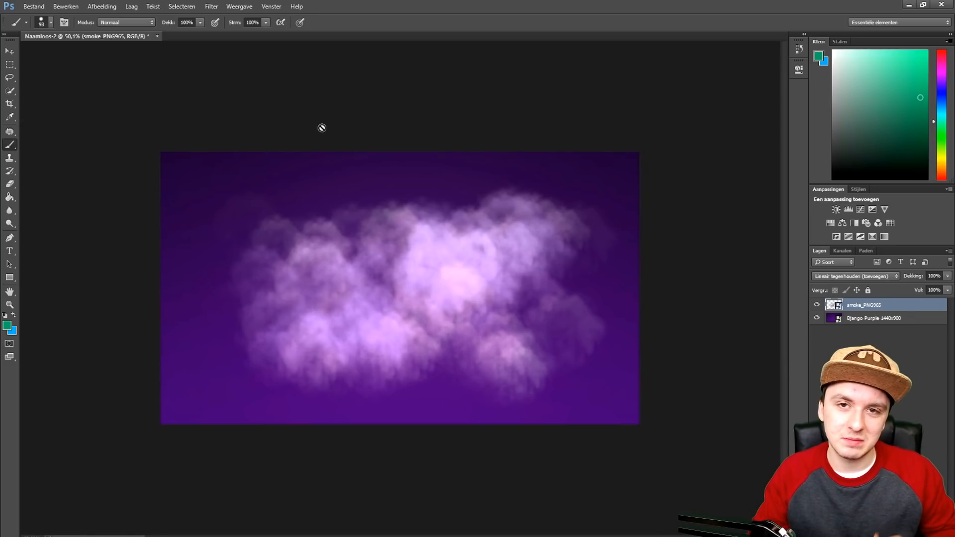
mouse_move(320, 128)
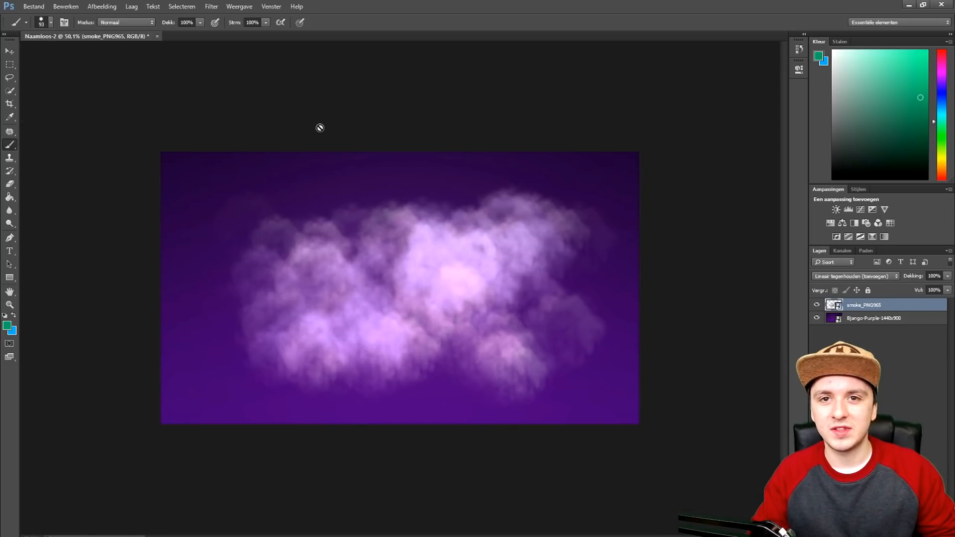
mouse_move(280, 113)
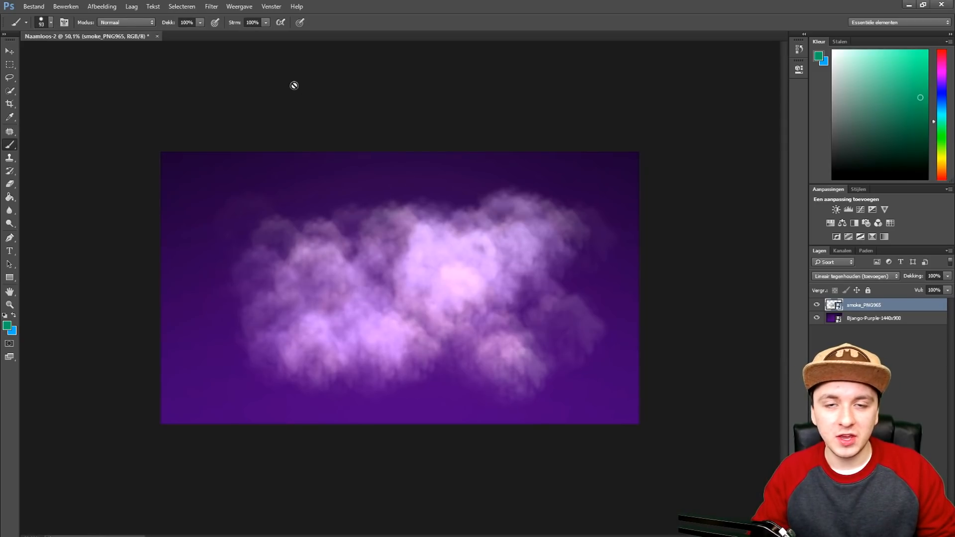
mouse_move(288, 78)
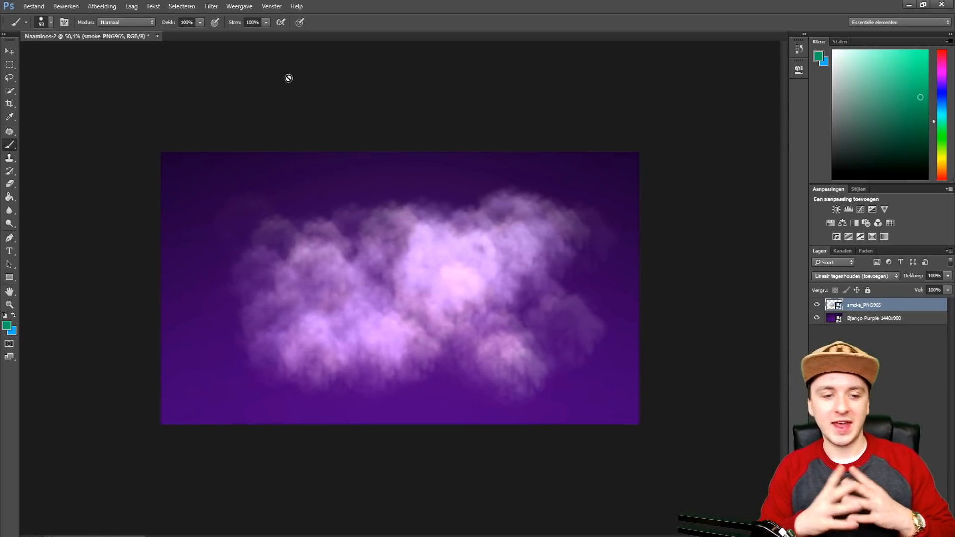